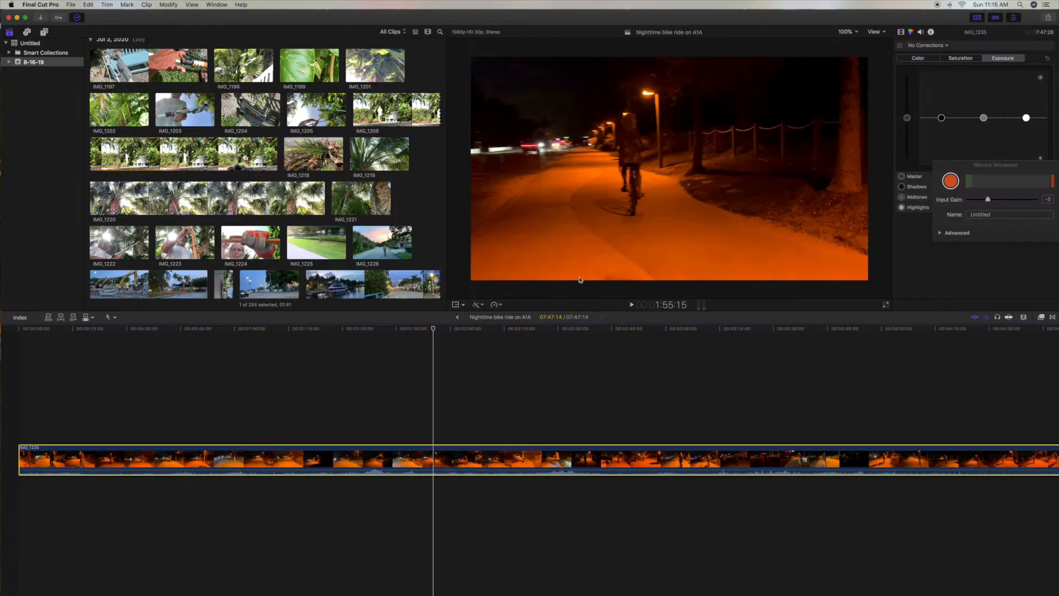
mouse_move(679, 92)
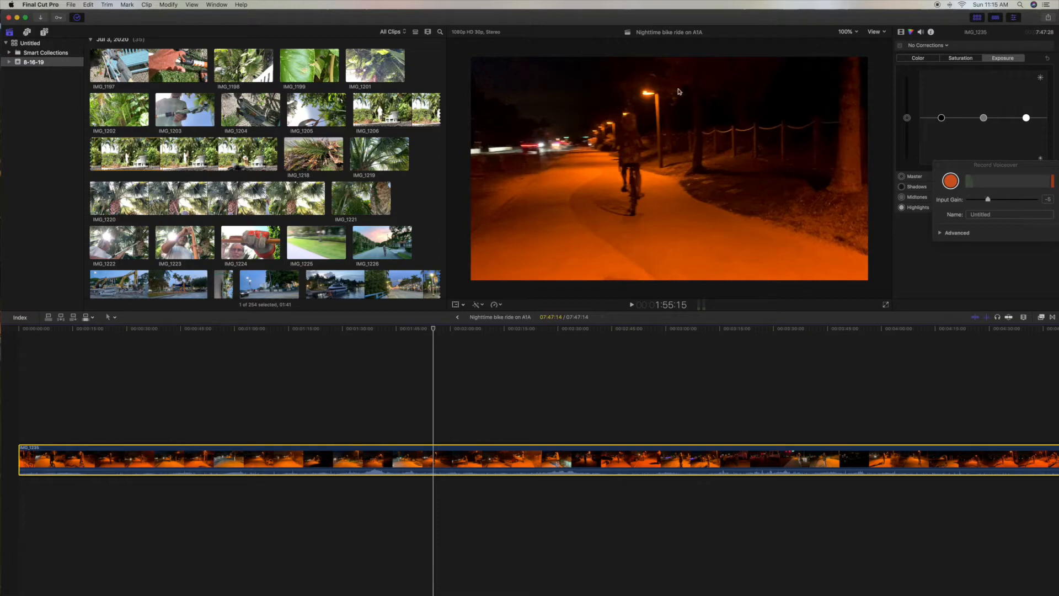
- Go back four projects in timeline history, through Delray beach bike ride and tree saw
left_click(198, 452)
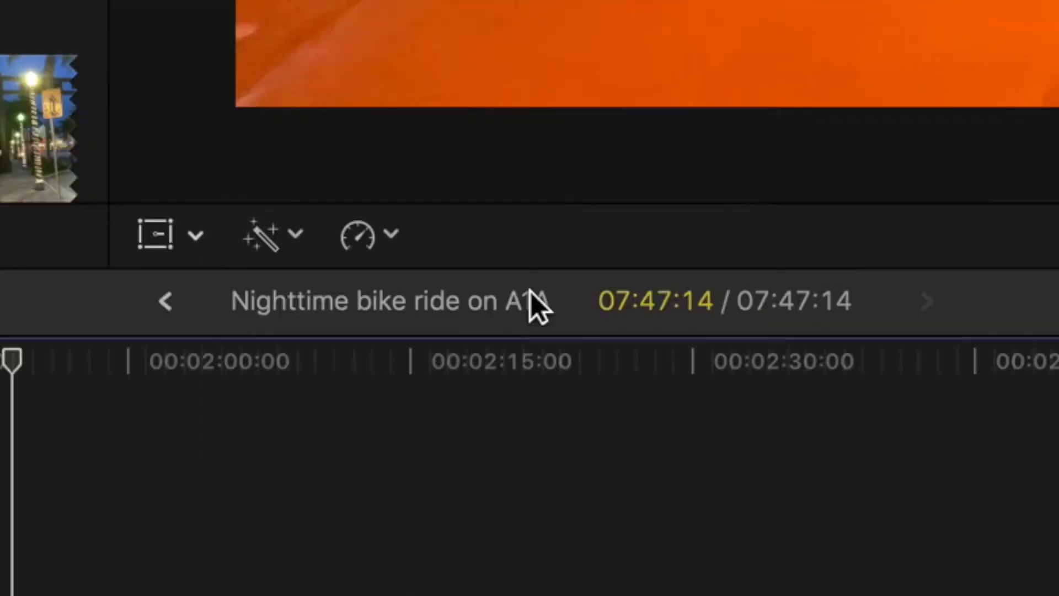
mouse_move(462, 328)
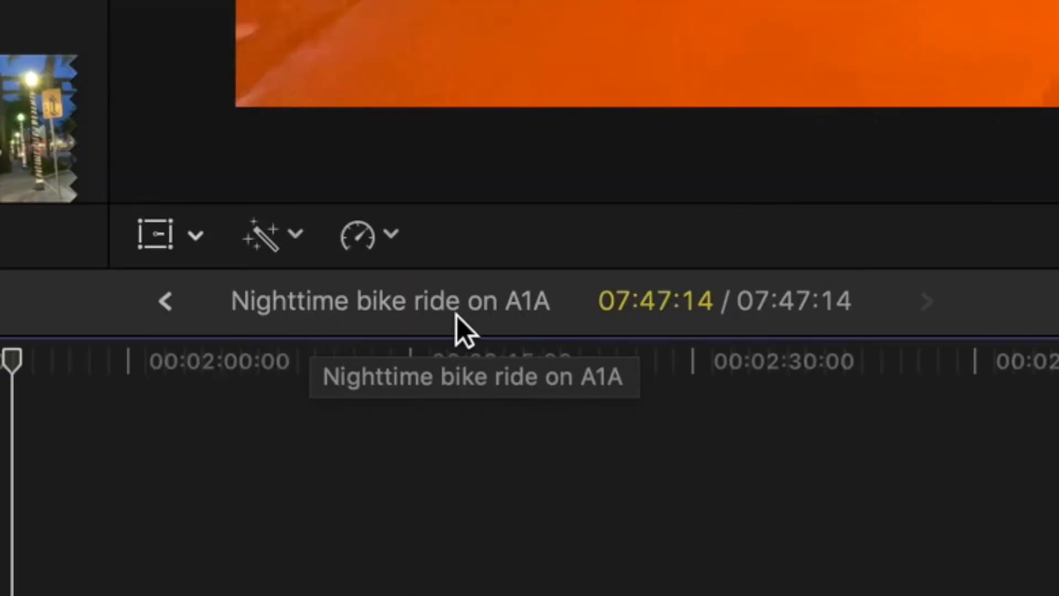
mouse_move(420, 331)
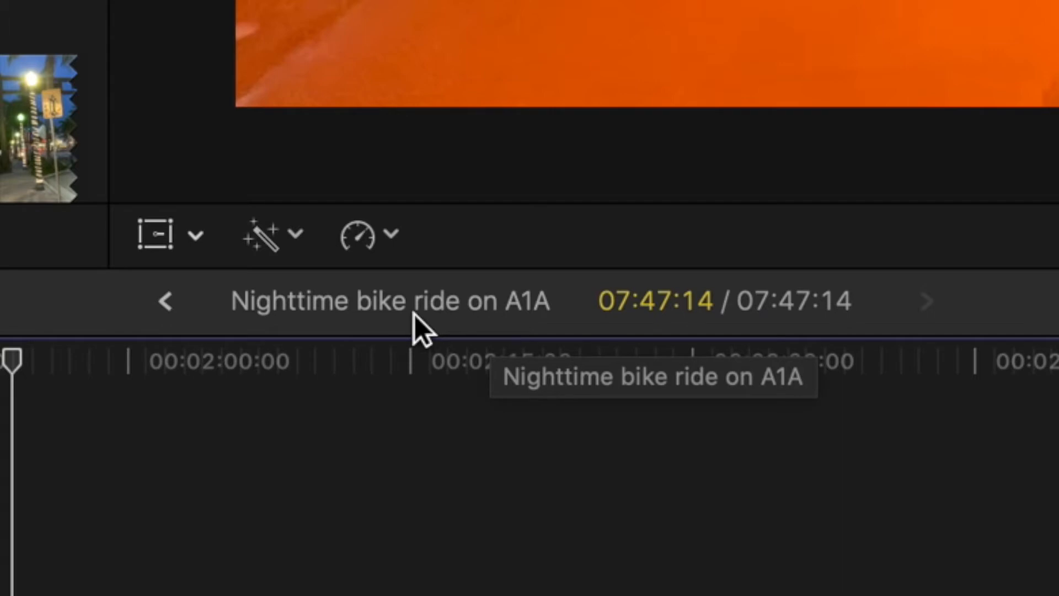
mouse_move(405, 317)
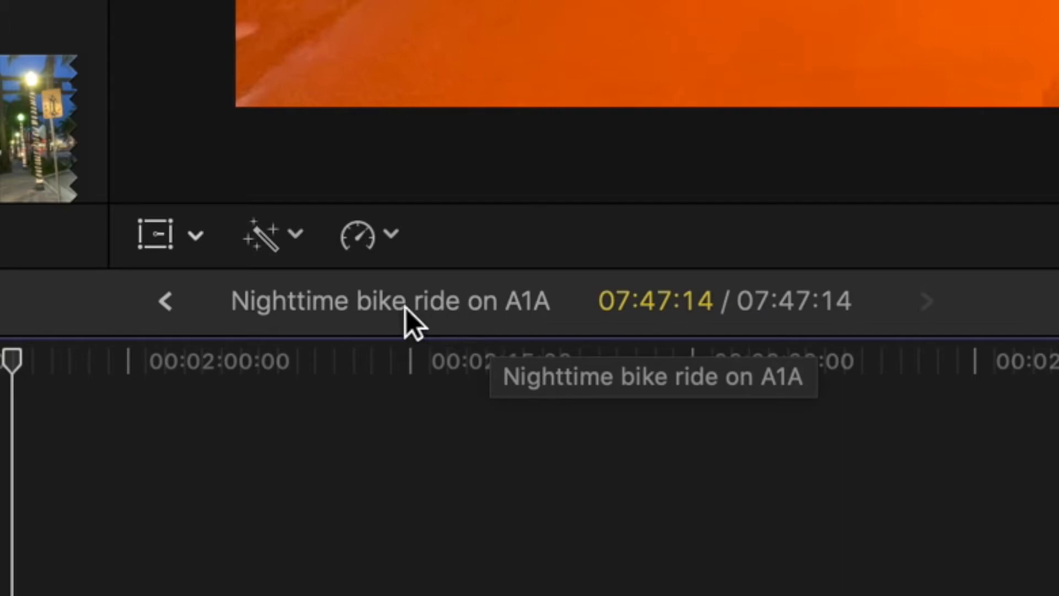
mouse_move(167, 302)
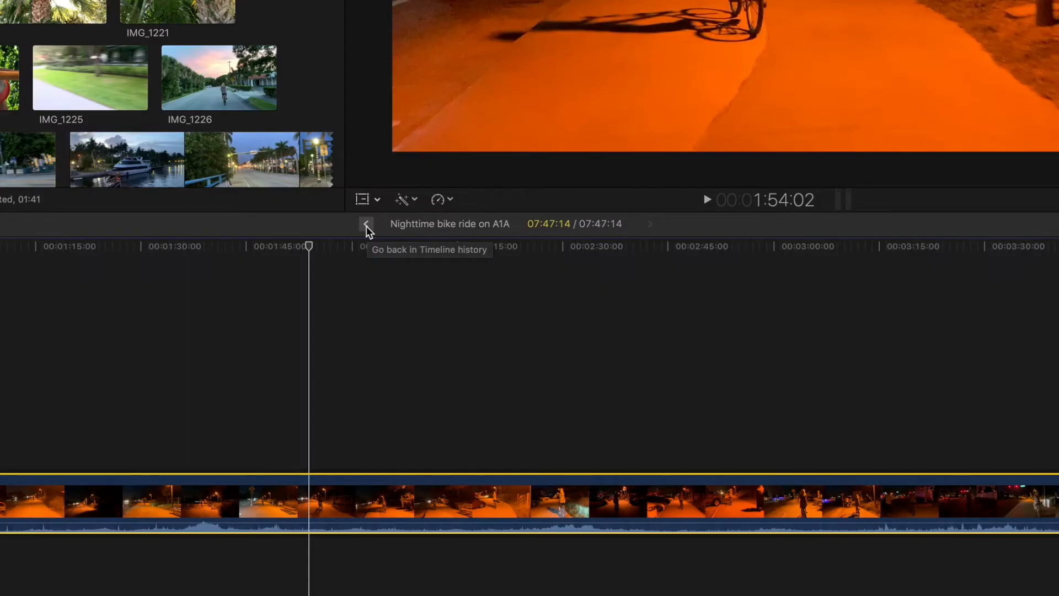
left_click(365, 224)
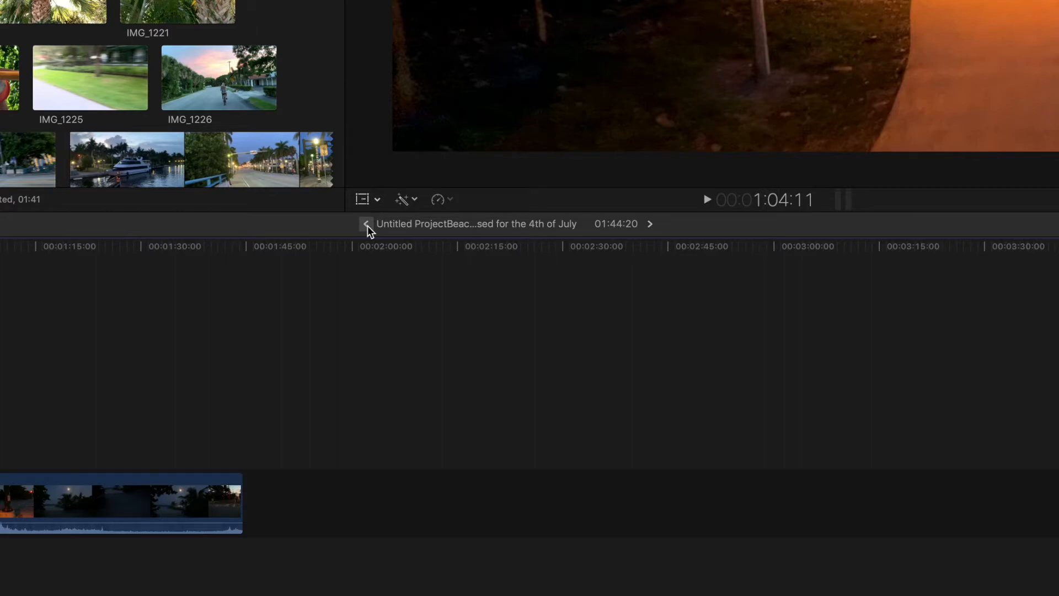
left_click(367, 224)
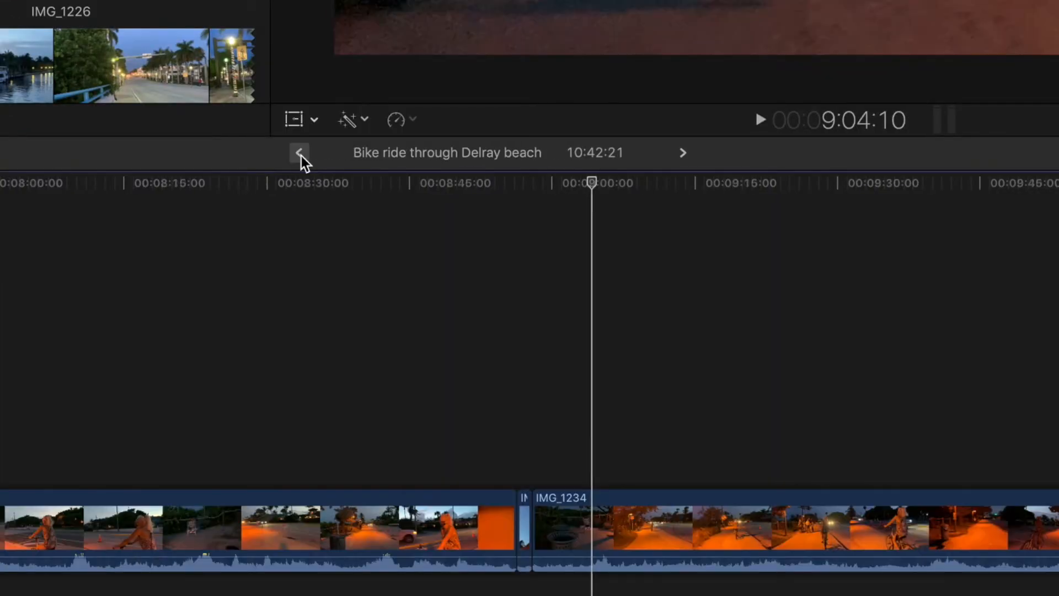
left_click(299, 152)
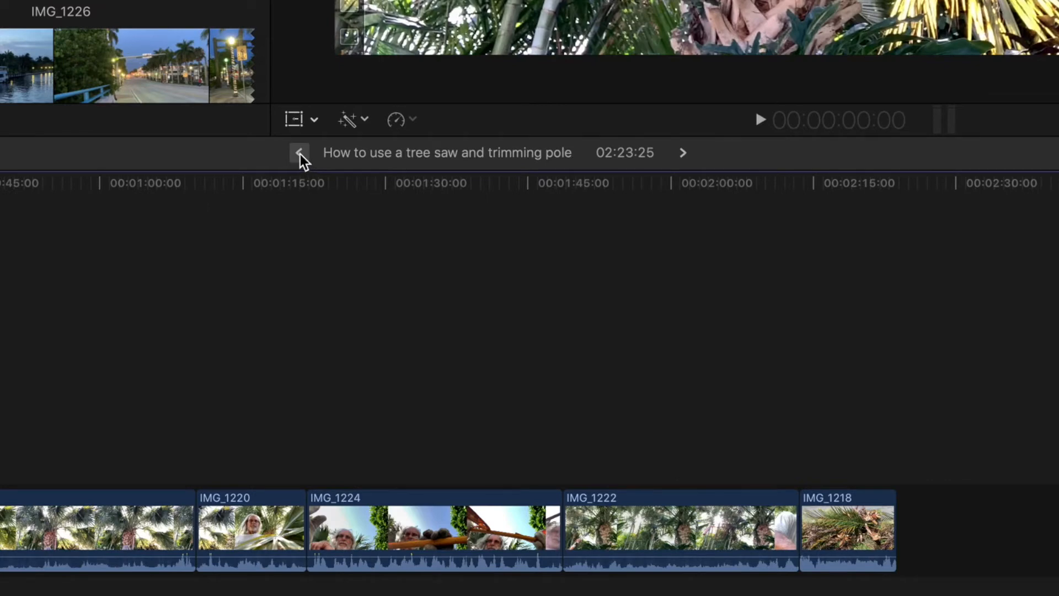
left_click(300, 153)
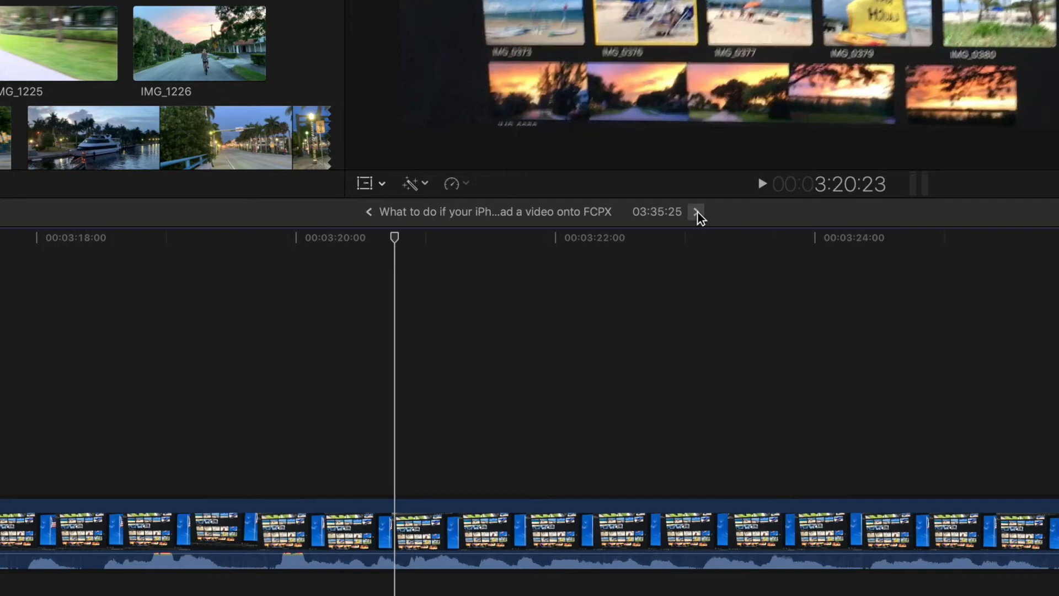
- Go forward two projects in history to reach How to make french press coffee
left_click(696, 212)
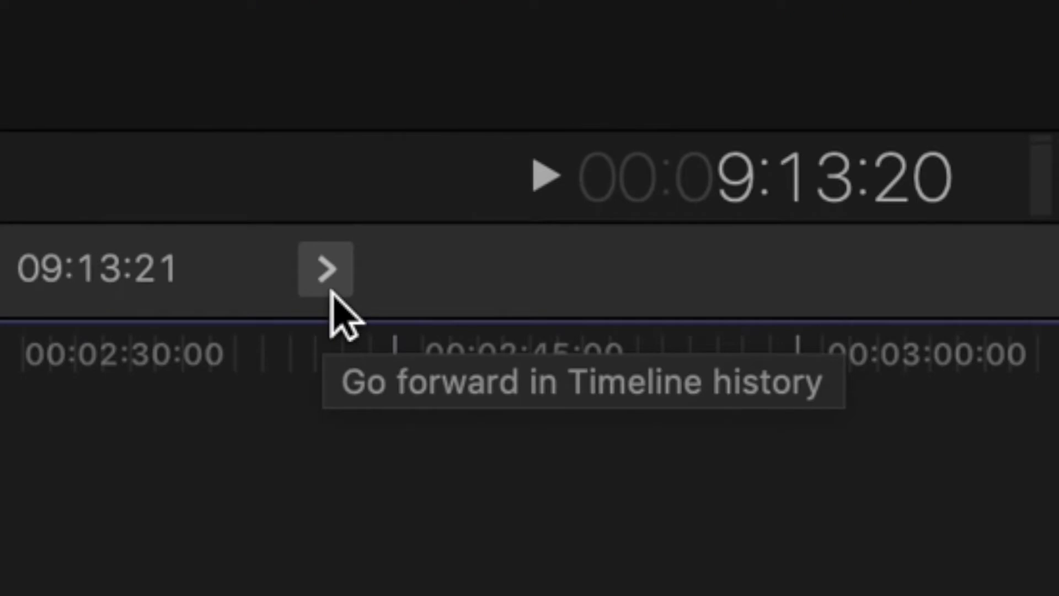
left_click(327, 268)
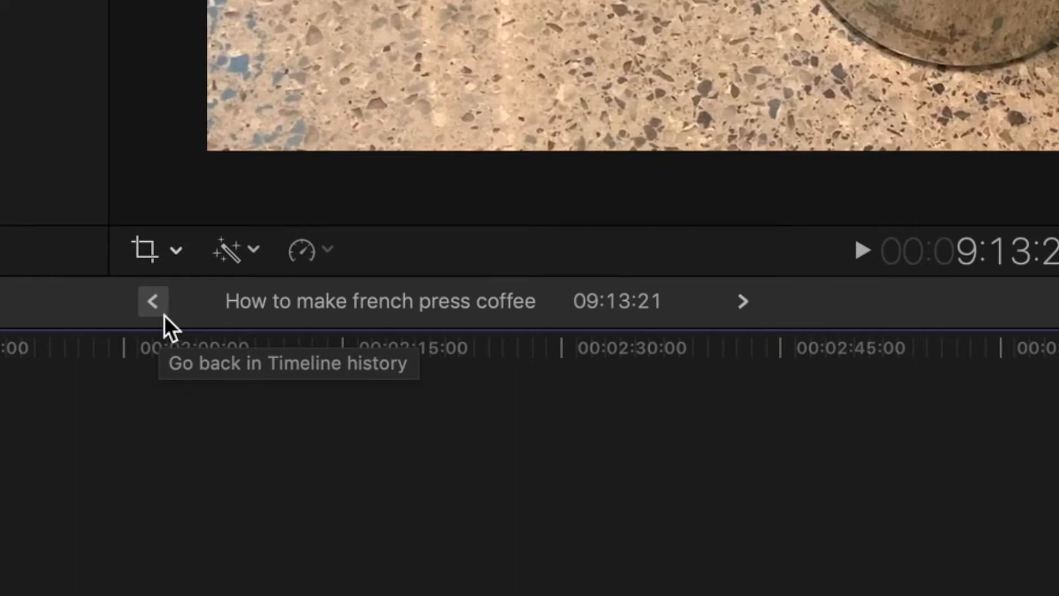
mouse_move(554, 318)
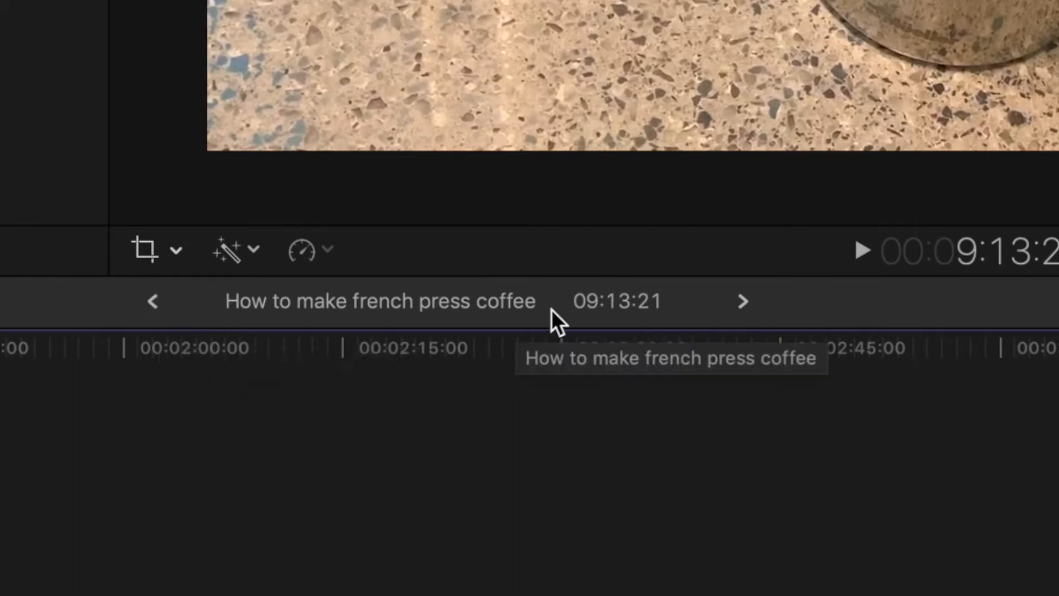
mouse_move(741, 301)
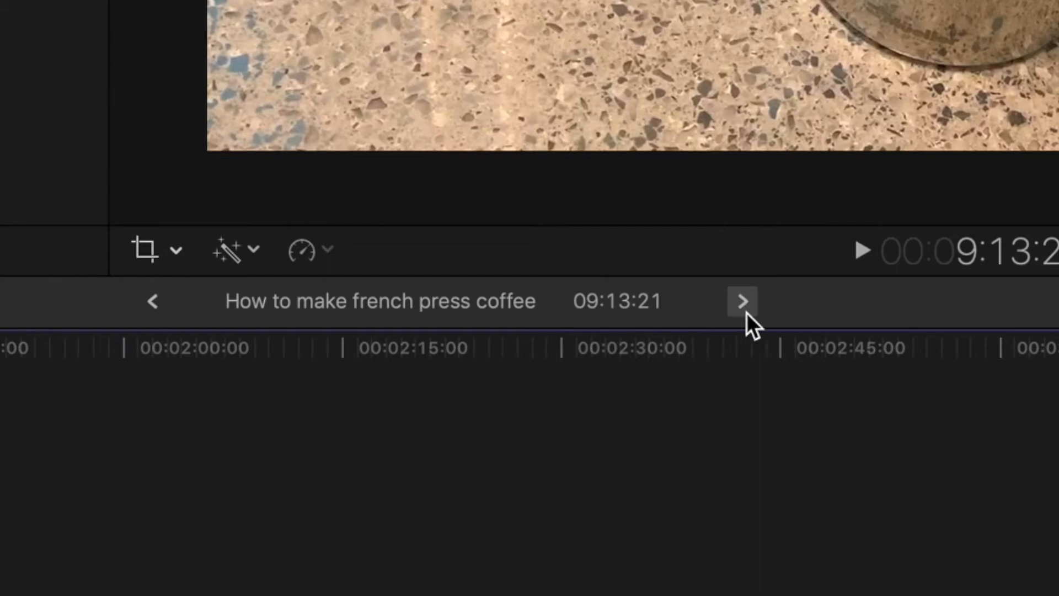
mouse_move(743, 301)
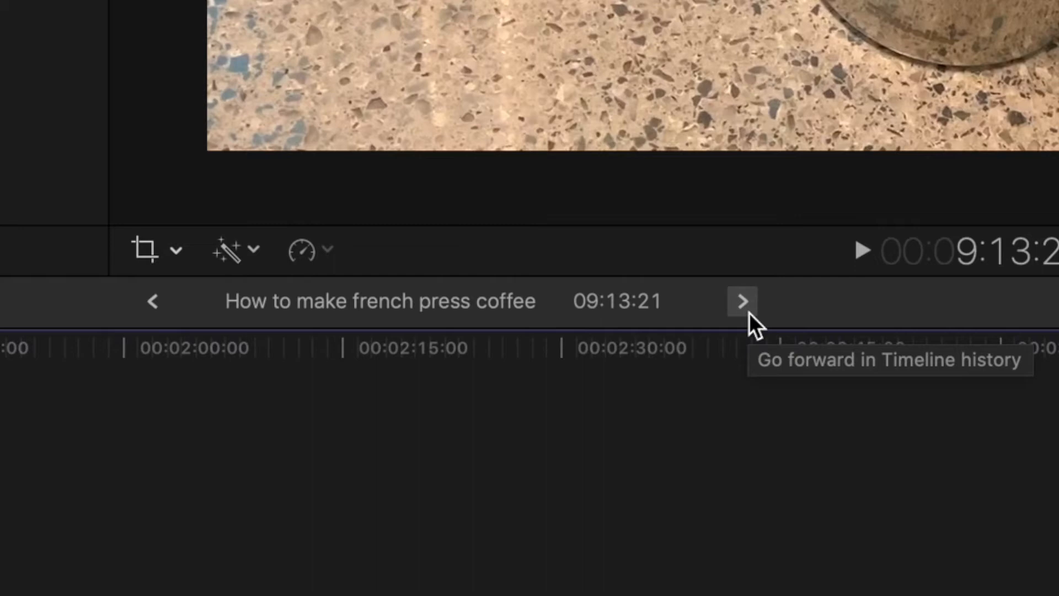
mouse_move(237, 318)
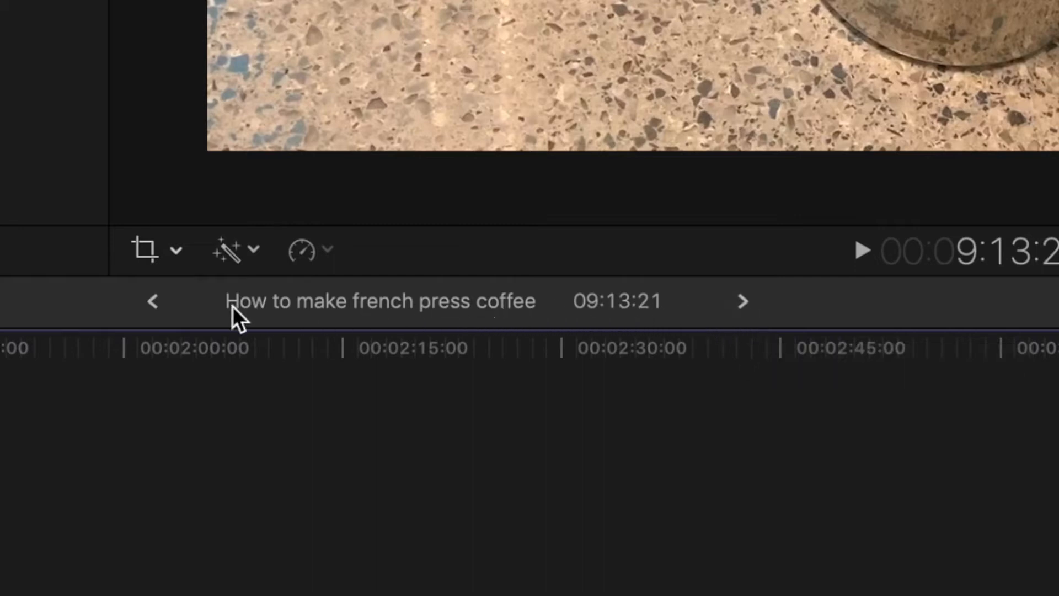
mouse_move(197, 328)
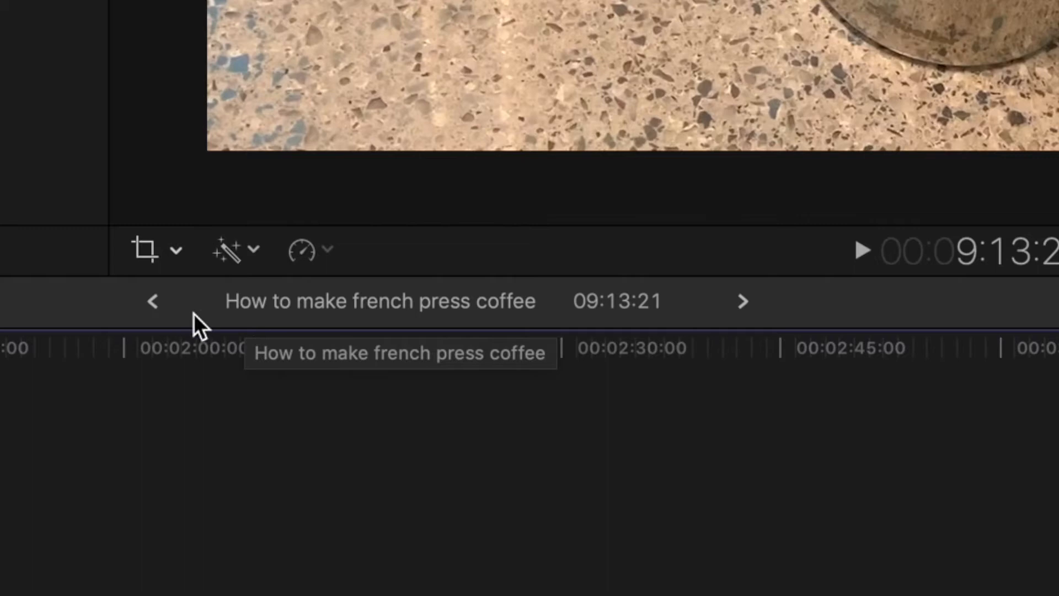
mouse_move(154, 303)
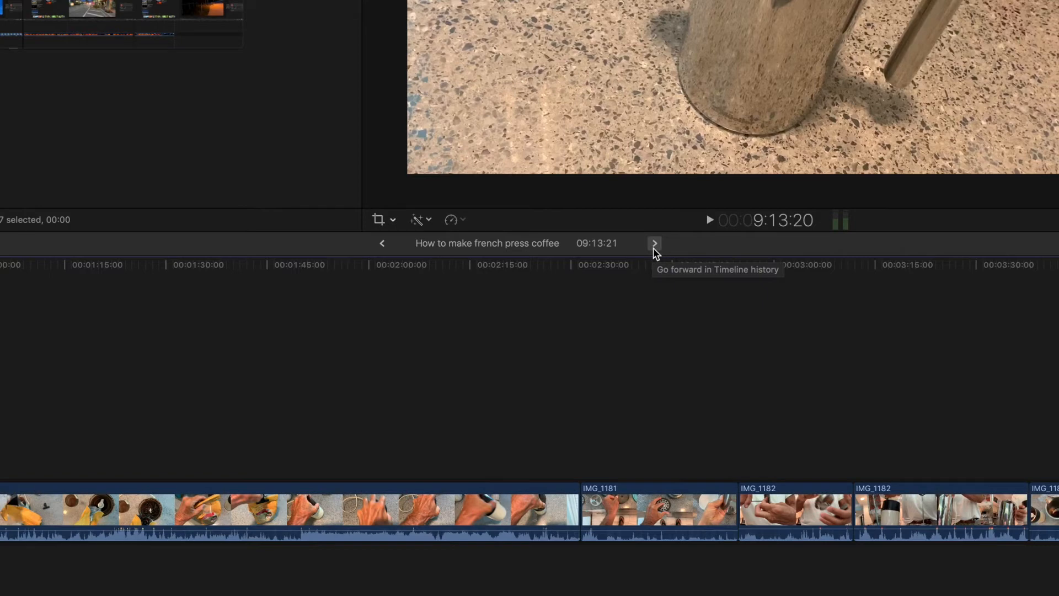
left_click(653, 243)
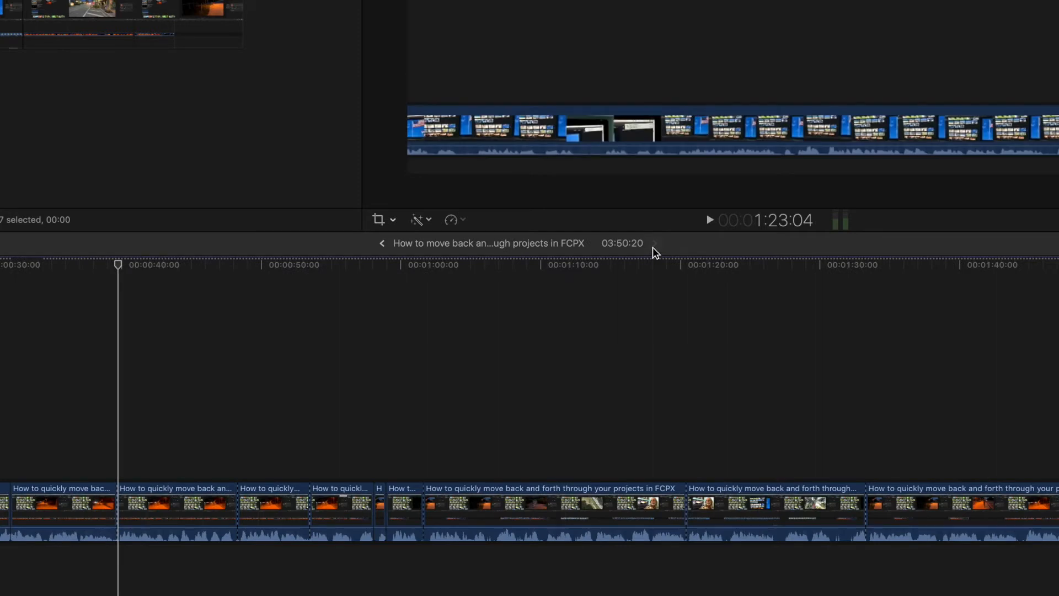
mouse_move(449, 252)
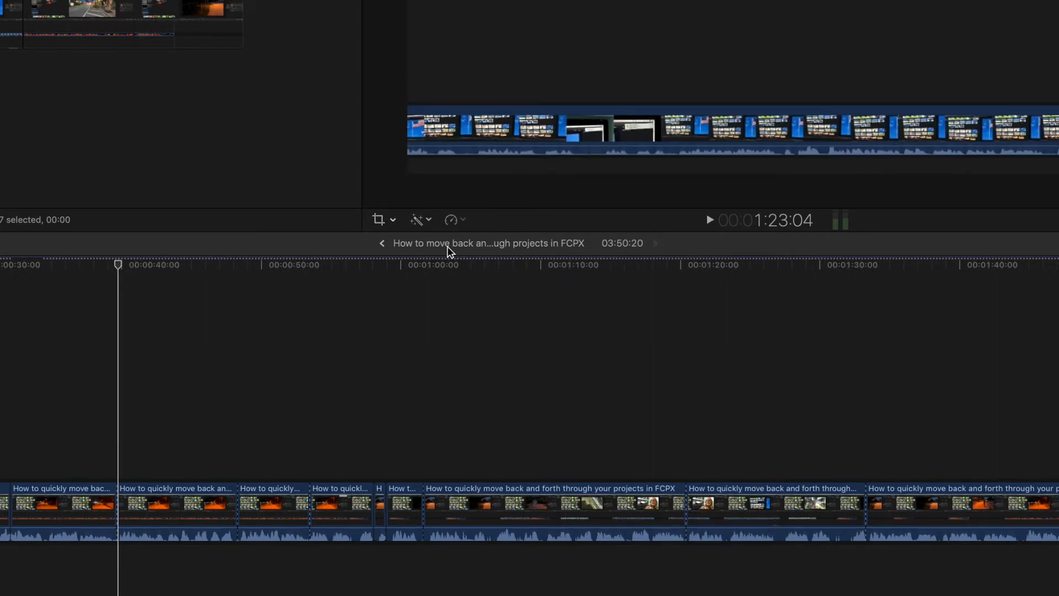
mouse_move(547, 252)
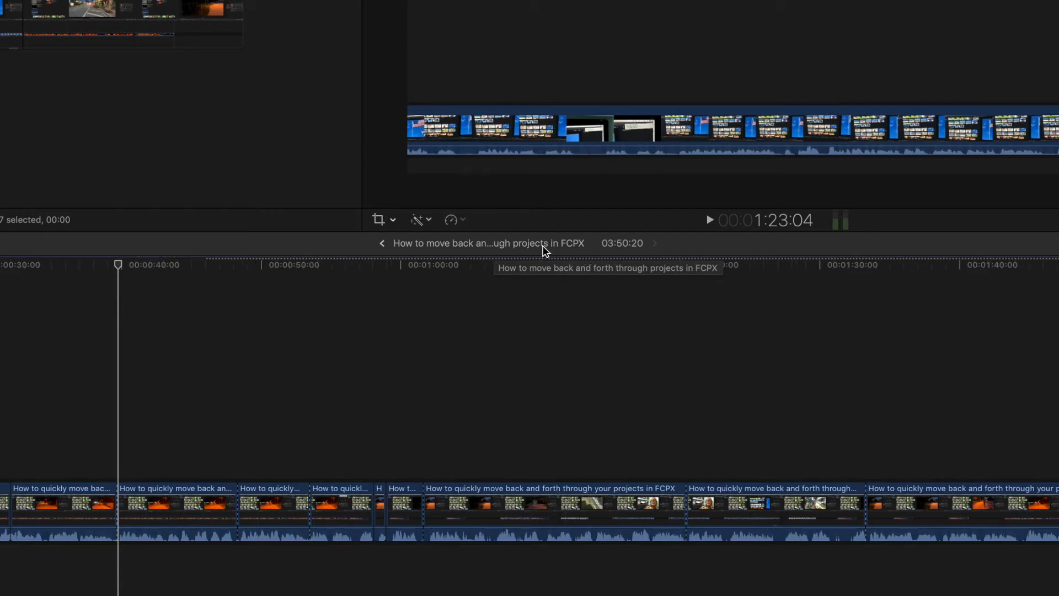
mouse_move(383, 243)
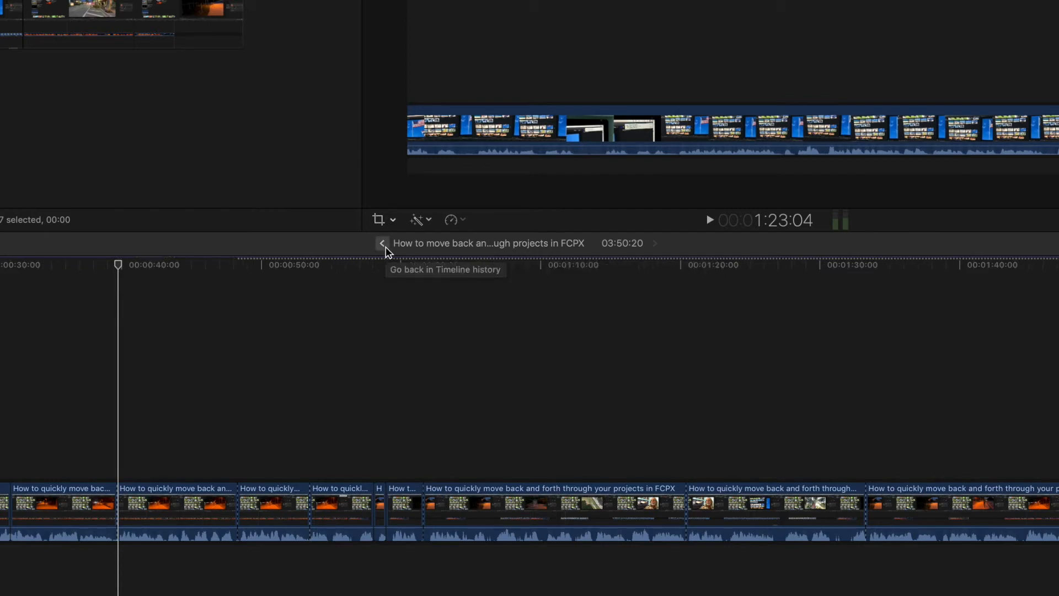
mouse_move(684, 250)
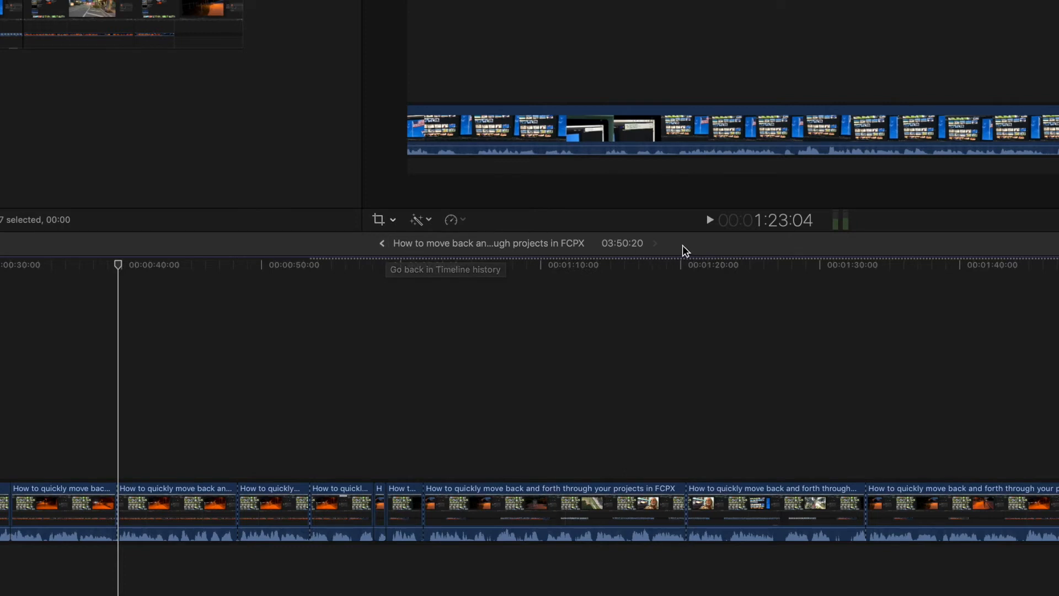
mouse_move(658, 252)
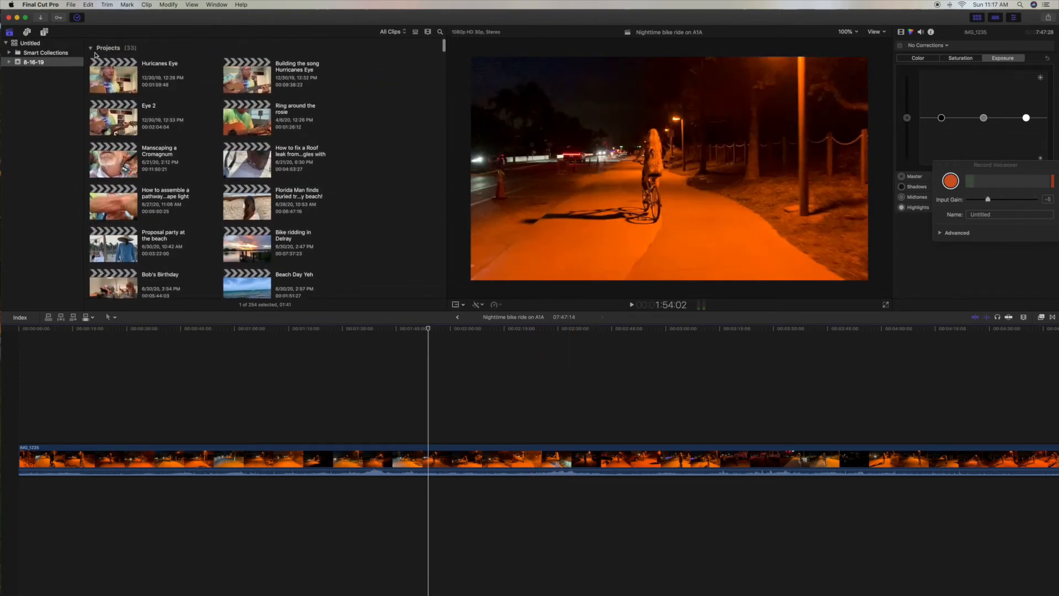
- Scroll the browser and select the Nighttime bike ride, Delray beach bike ride and tree saw projects
scroll("down", 3)
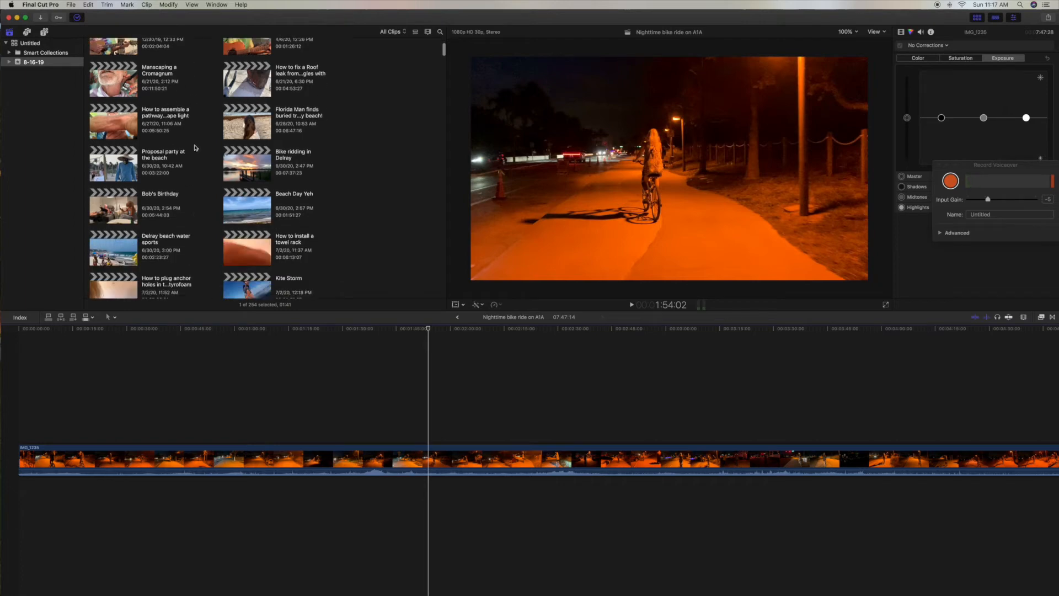
scroll("down", 3)
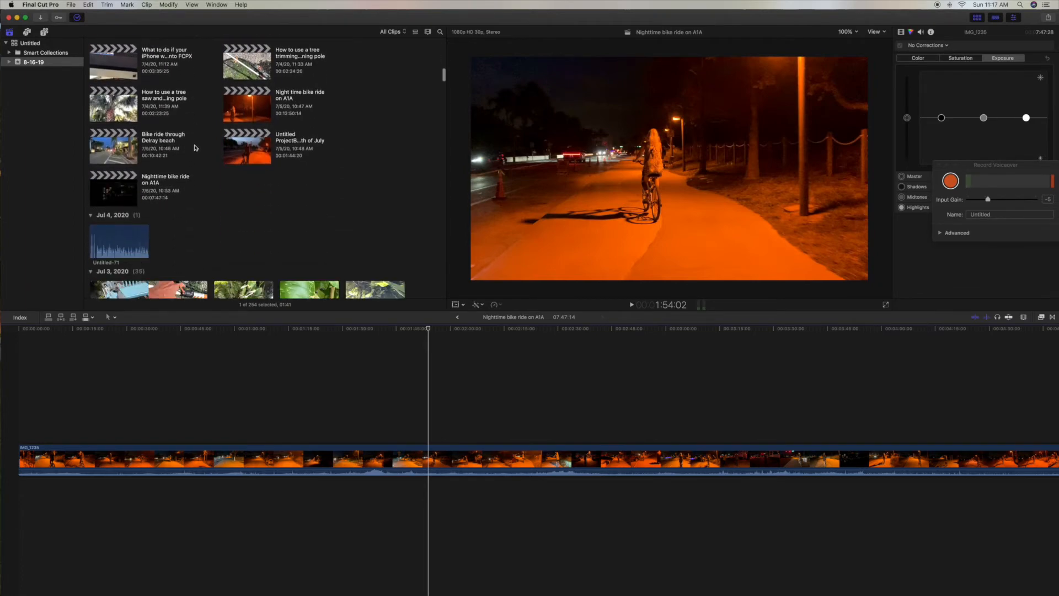
left_click(112, 188)
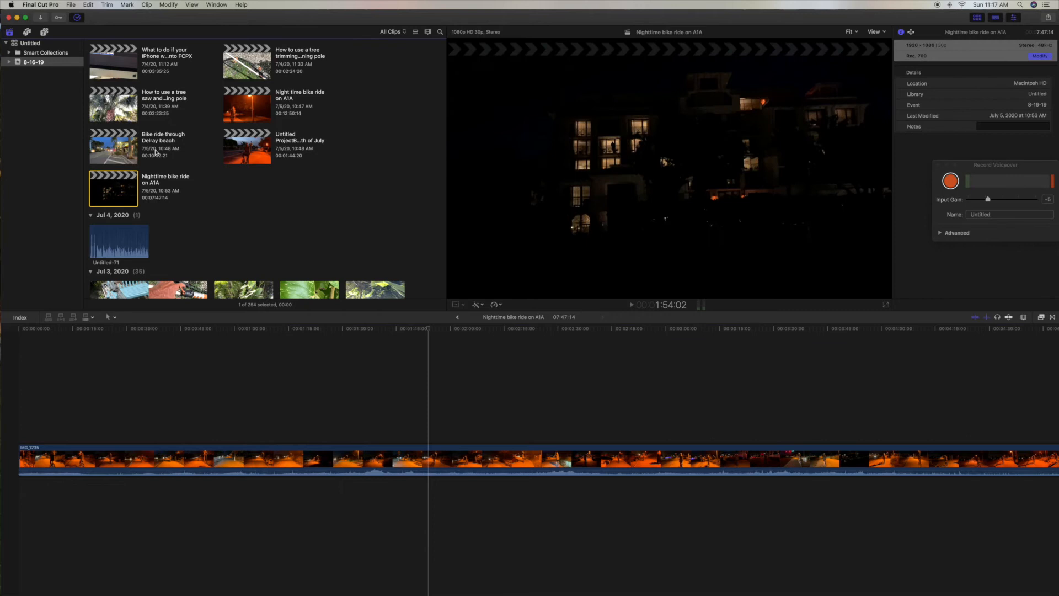
left_click(112, 146)
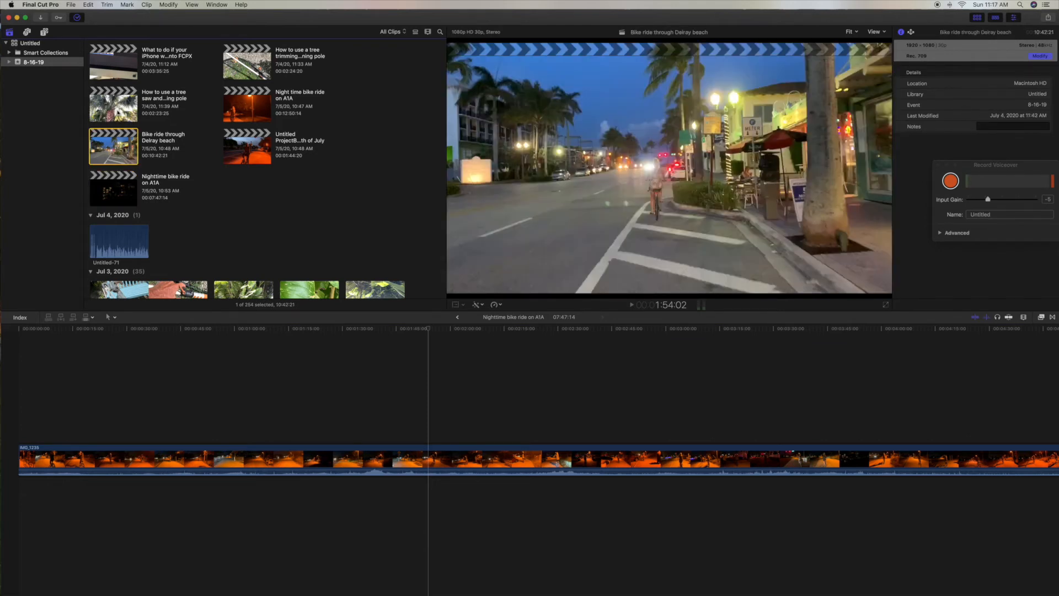
left_click(112, 104)
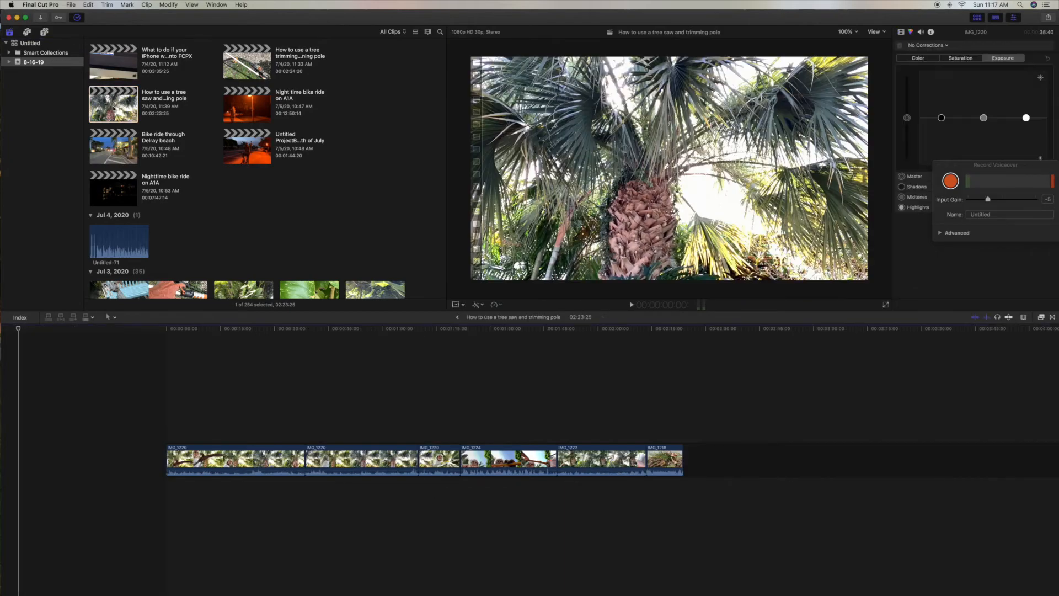
- Alternate between the Nighttime bike ride and tree saw projects, then one more, to build history
left_click(560, 442)
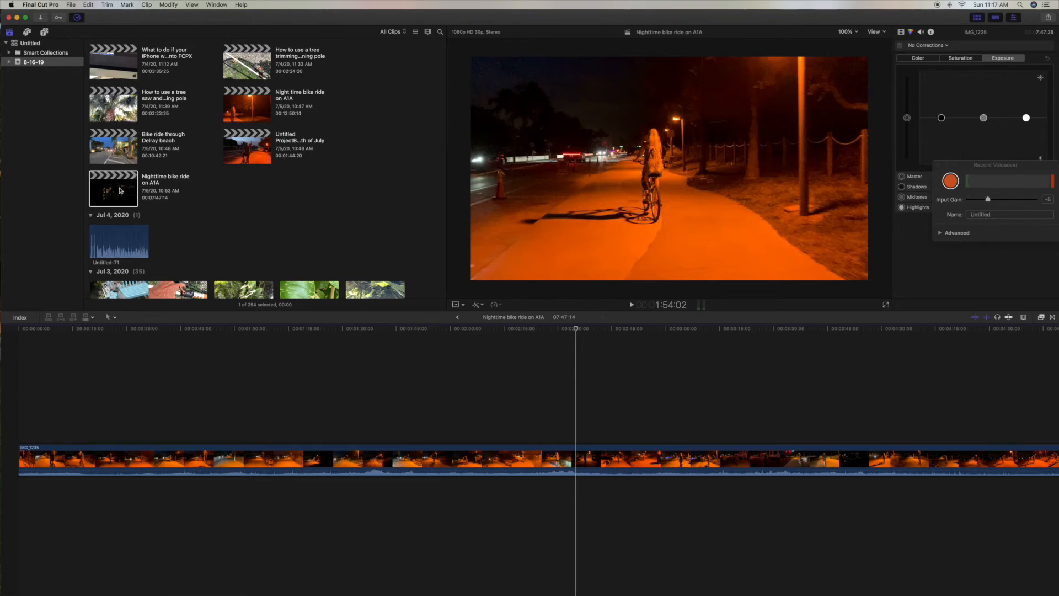
left_click(114, 104)
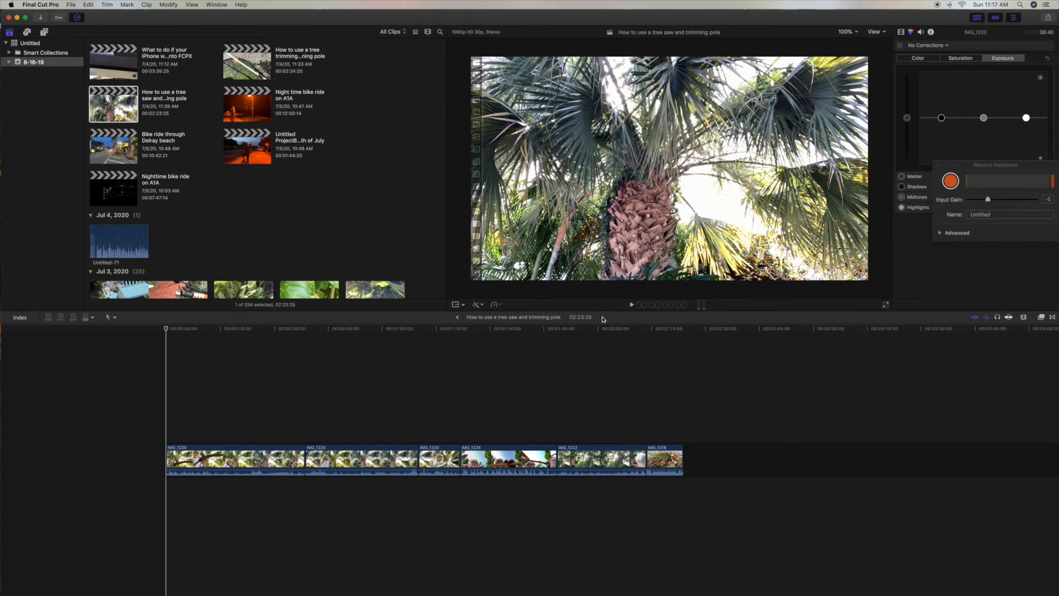
mouse_move(120, 194)
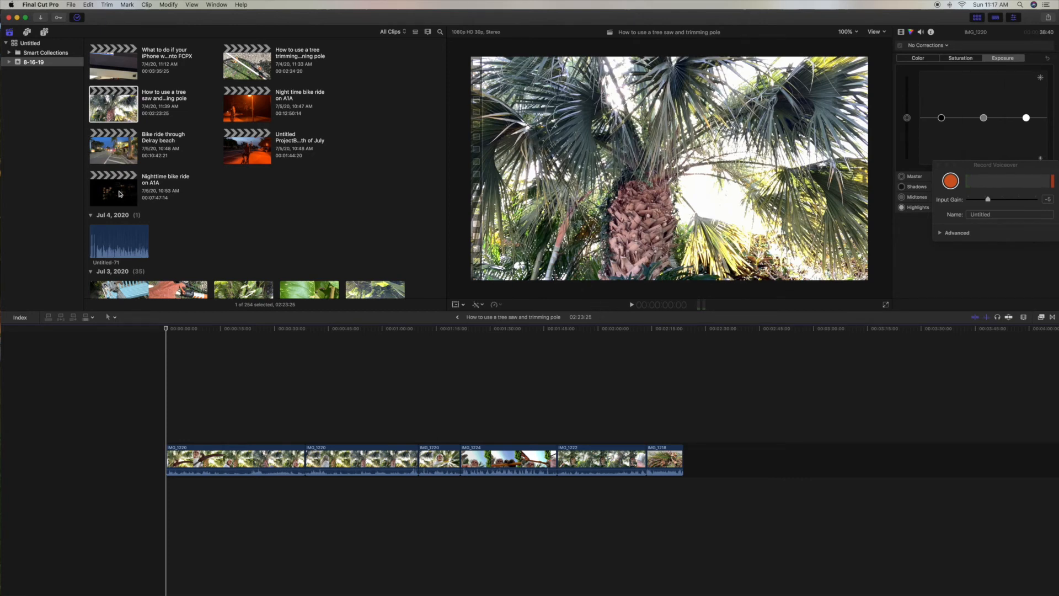
left_click(113, 188)
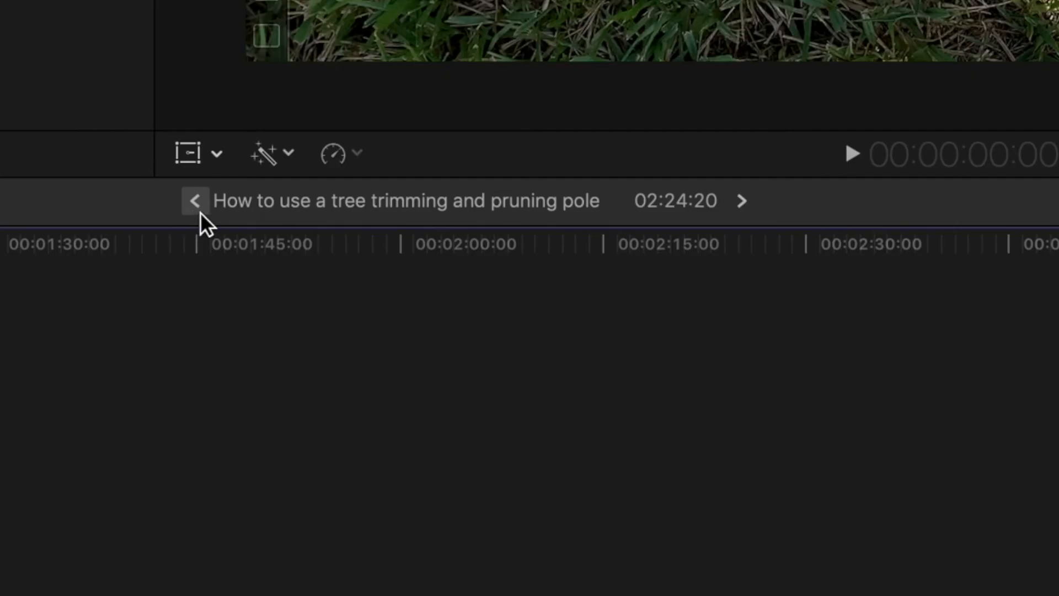
mouse_move(196, 203)
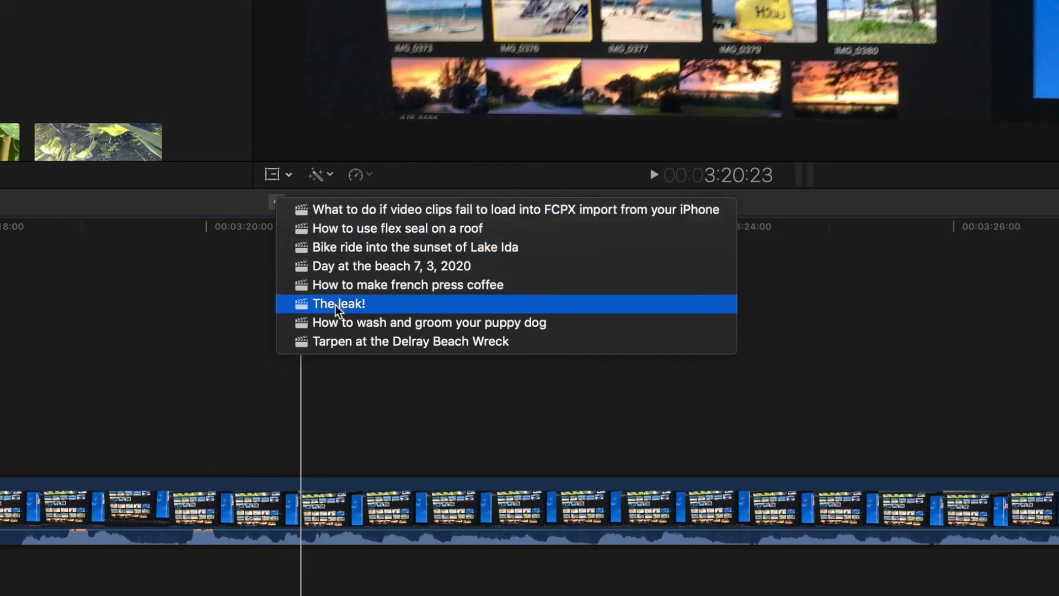
- Jump to projects from the back and forward history menus, ending on flex seal roof with its back list shown
left_click(338, 303)
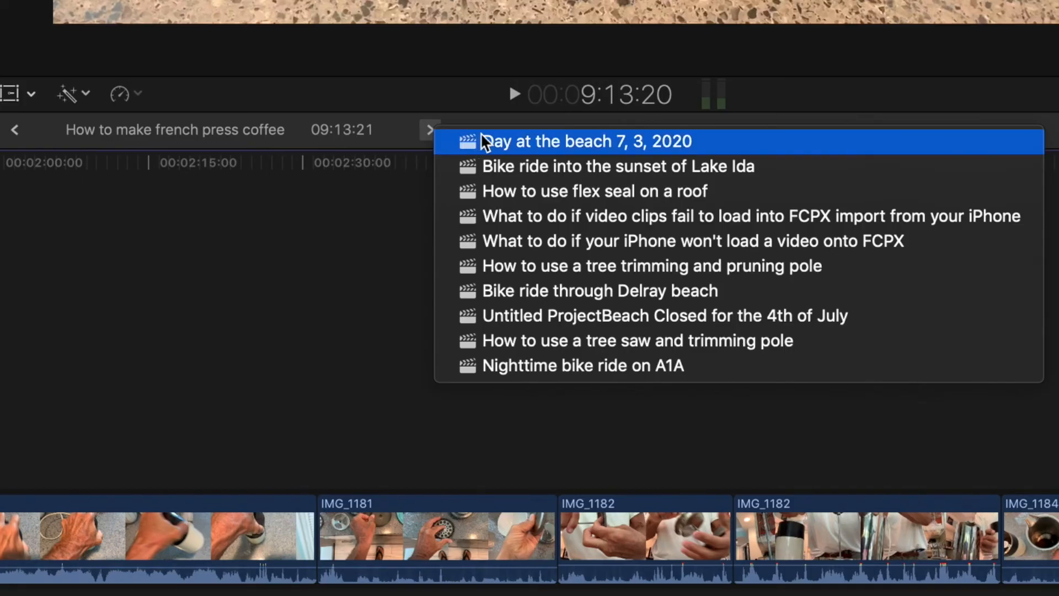
left_click(594, 191)
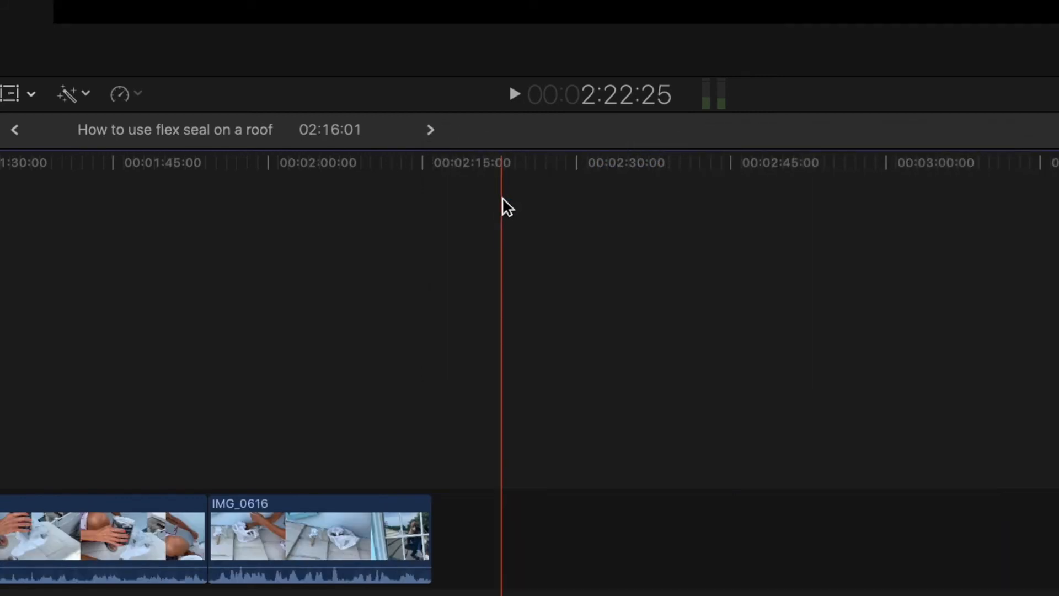
left_click(614, 146)
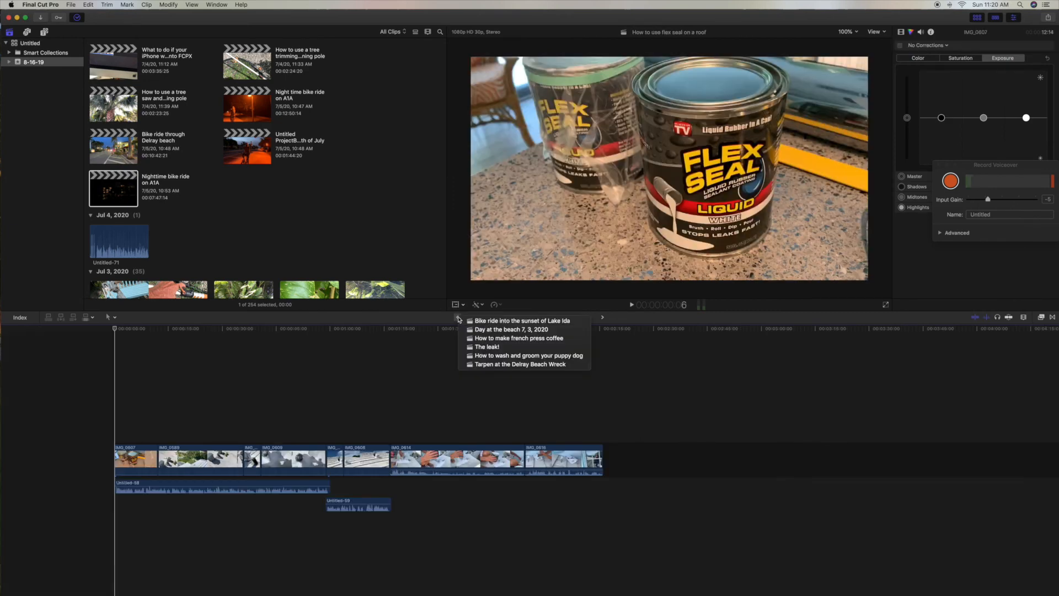
mouse_move(487, 346)
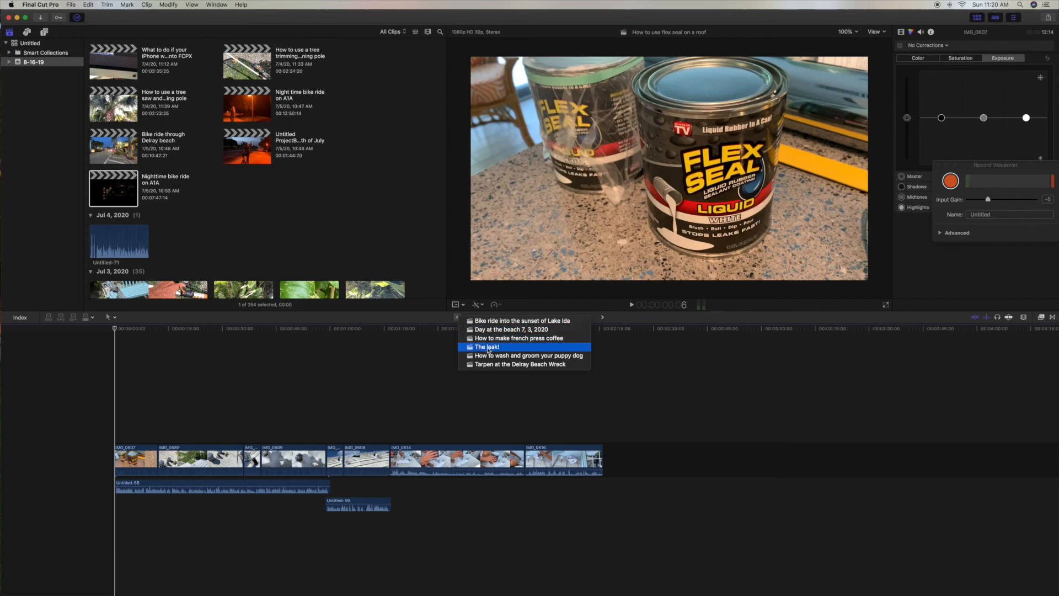
mouse_move(490, 364)
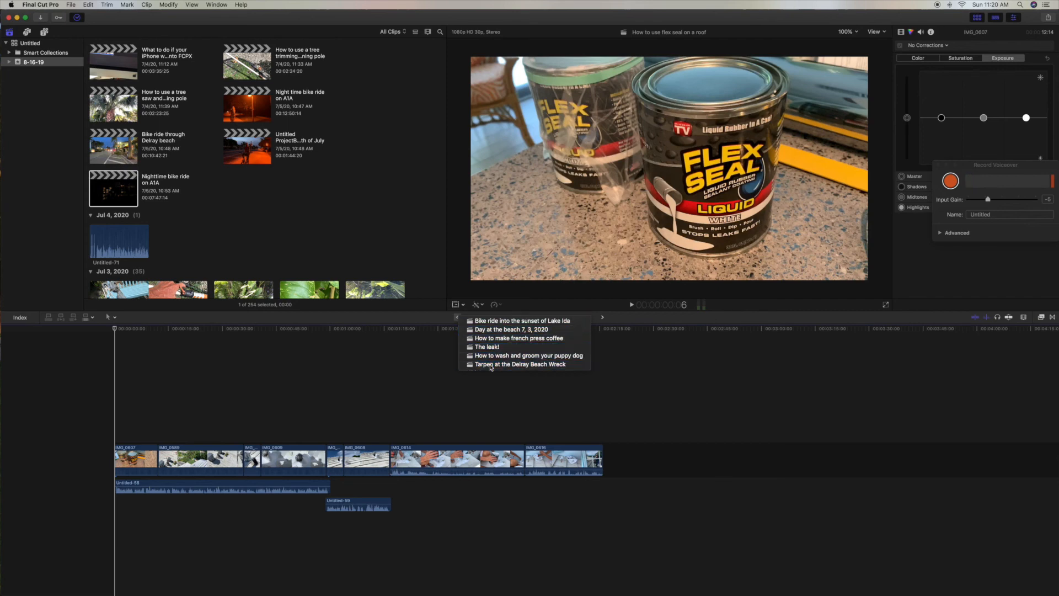
- Pick Tarpen at the Delray Beach Wreck from the back menu, then Untitled ProjectBeach Closed for the 4th of July from the forward menu
left_click(519, 364)
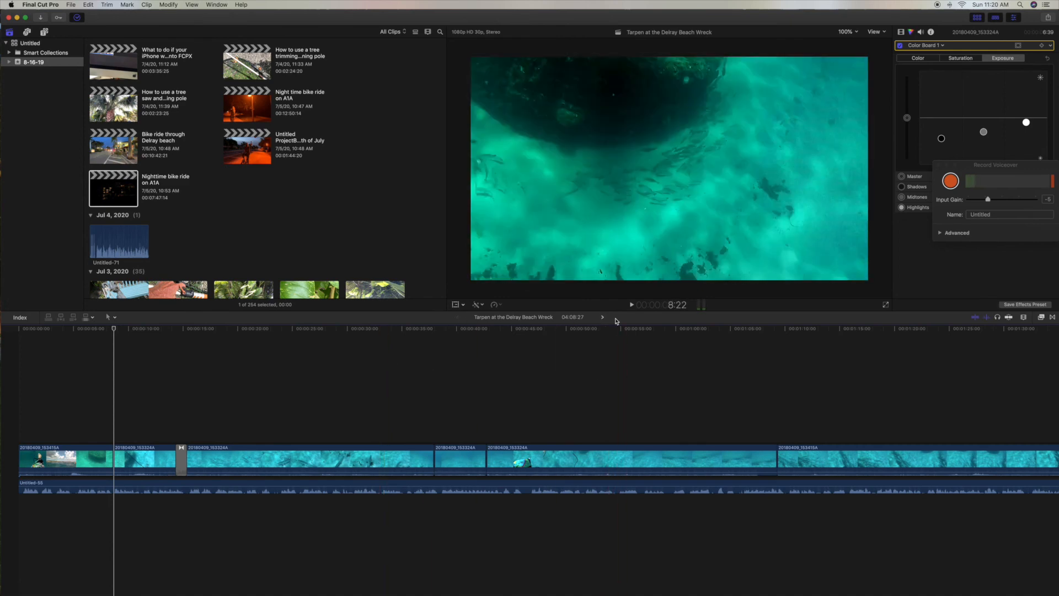
mouse_move(603, 318)
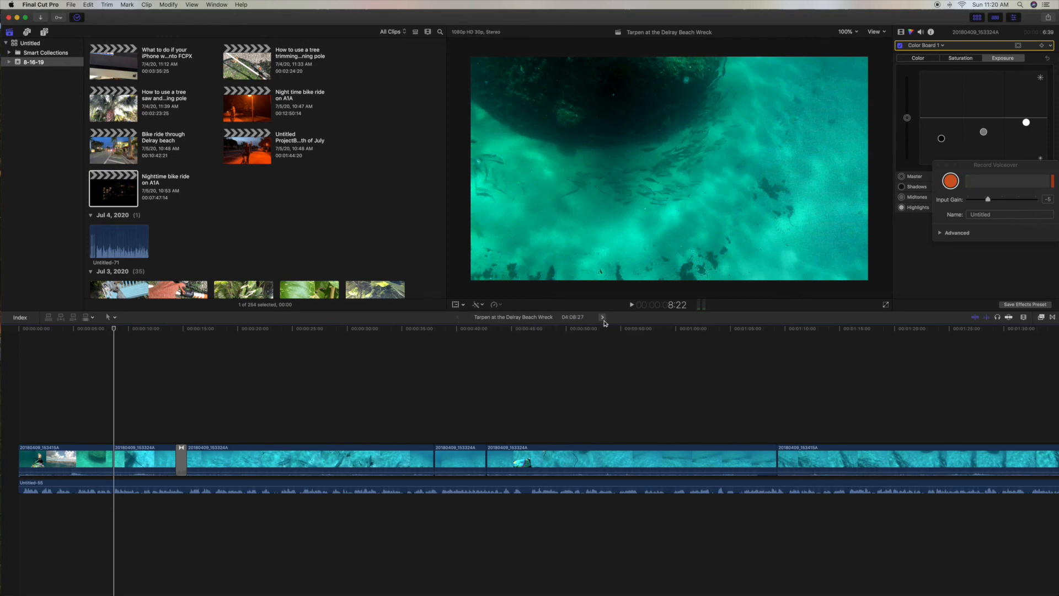
left_click(603, 317)
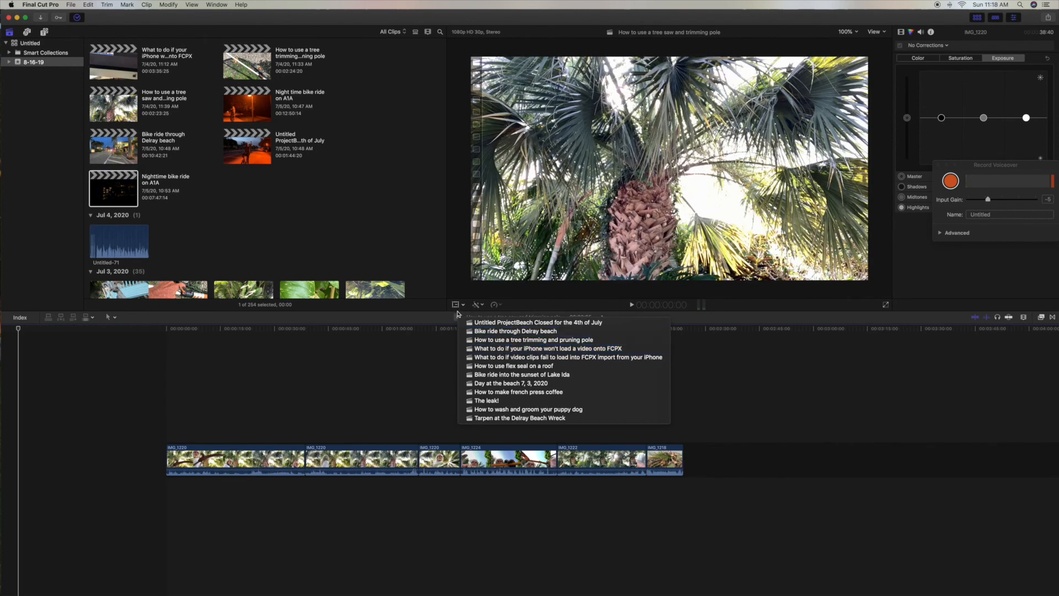
left_click(538, 322)
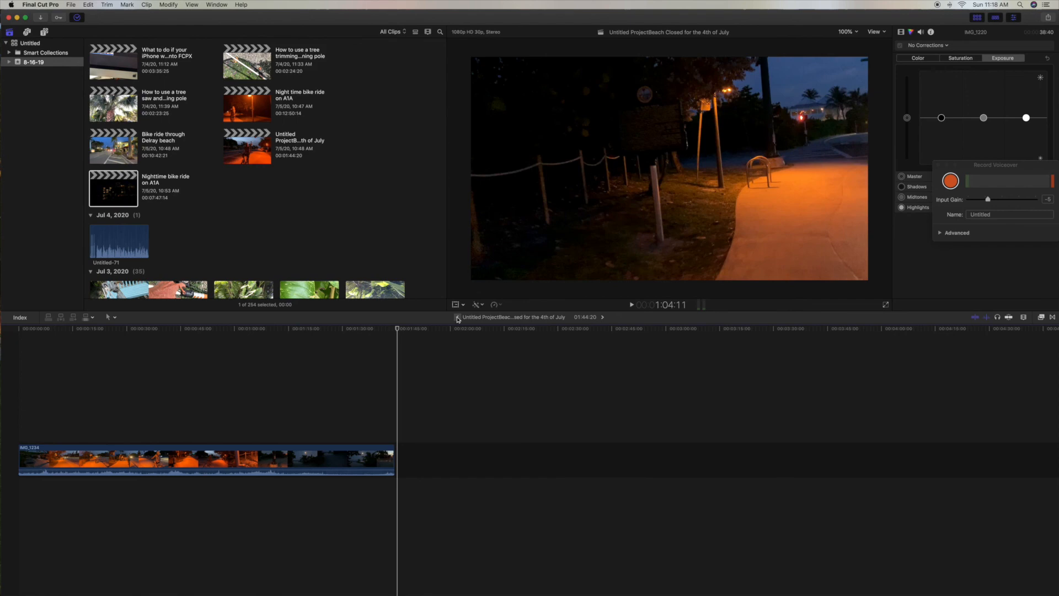